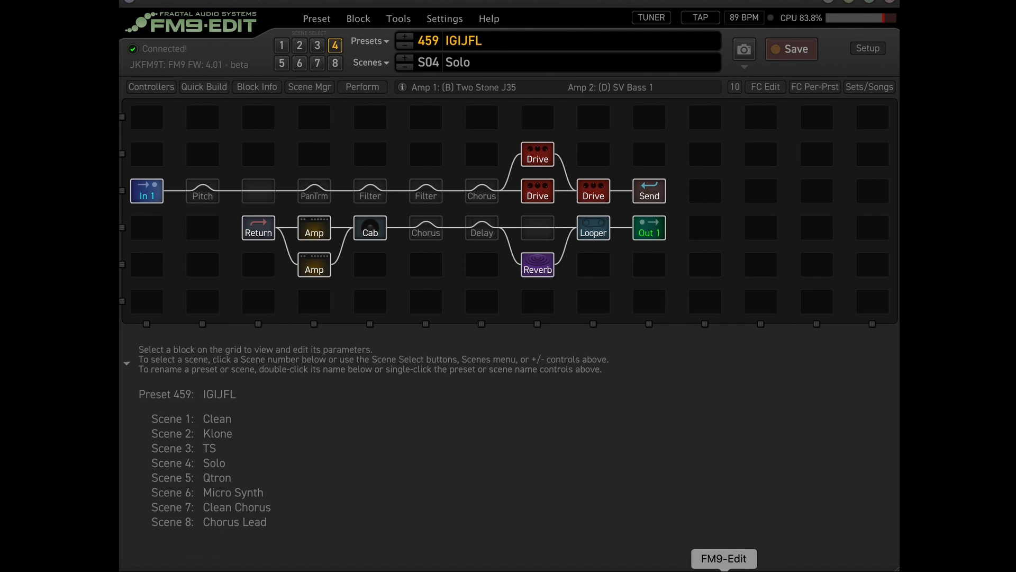
mouse_move(671, 389)
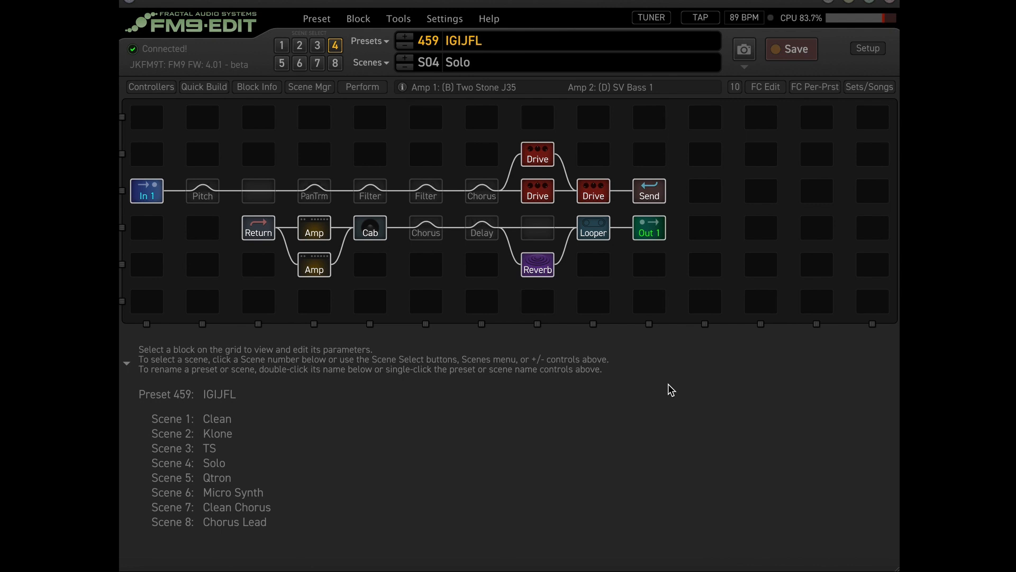
Show the Two Stone J35 Amp 1 tone parameters for the Solo scene
left_click(314, 227)
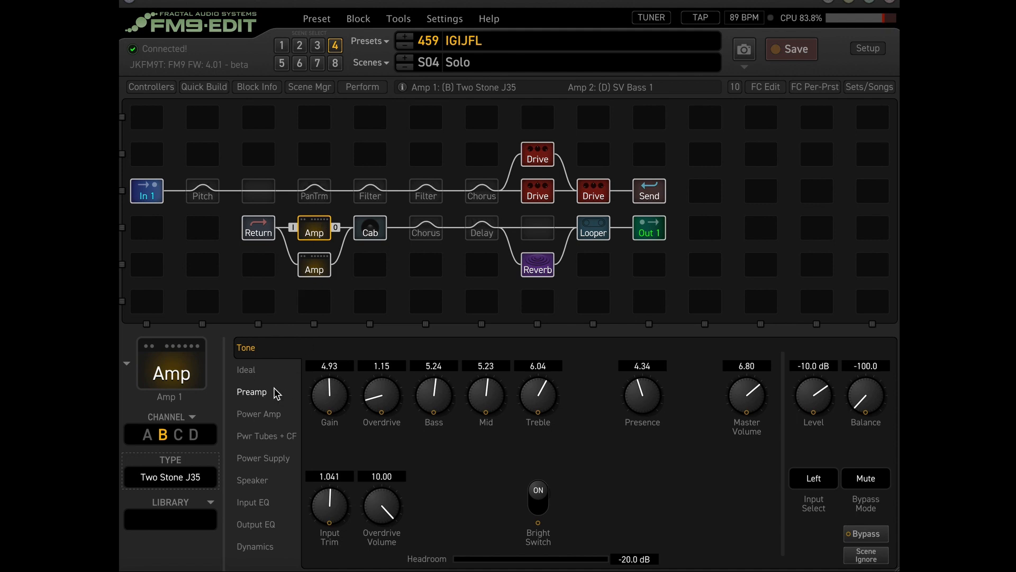
Review Amp 1's Ideal page, then its Dynamics page with input dynamics and compressor
left_click(246, 369)
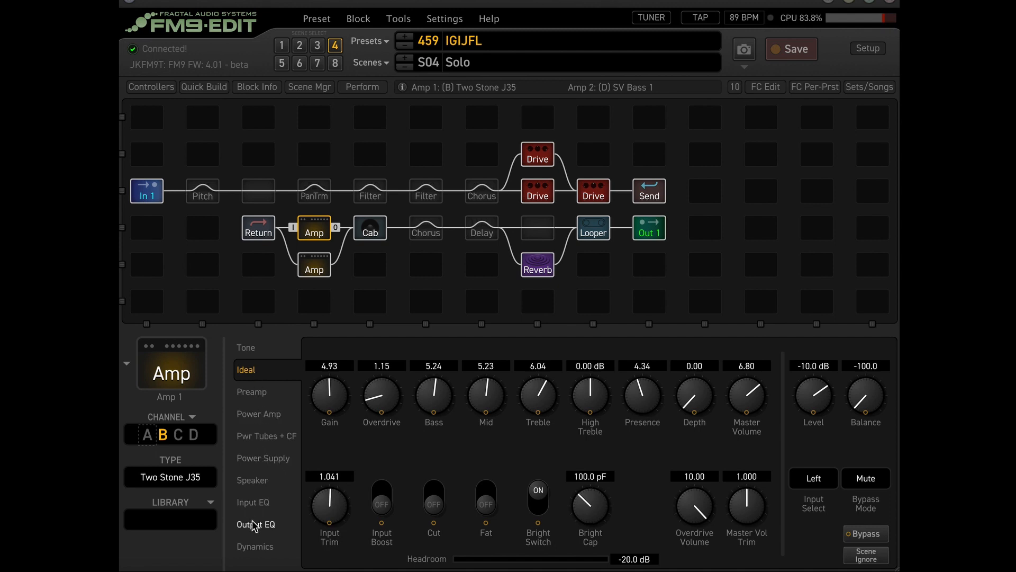
left_click(255, 546)
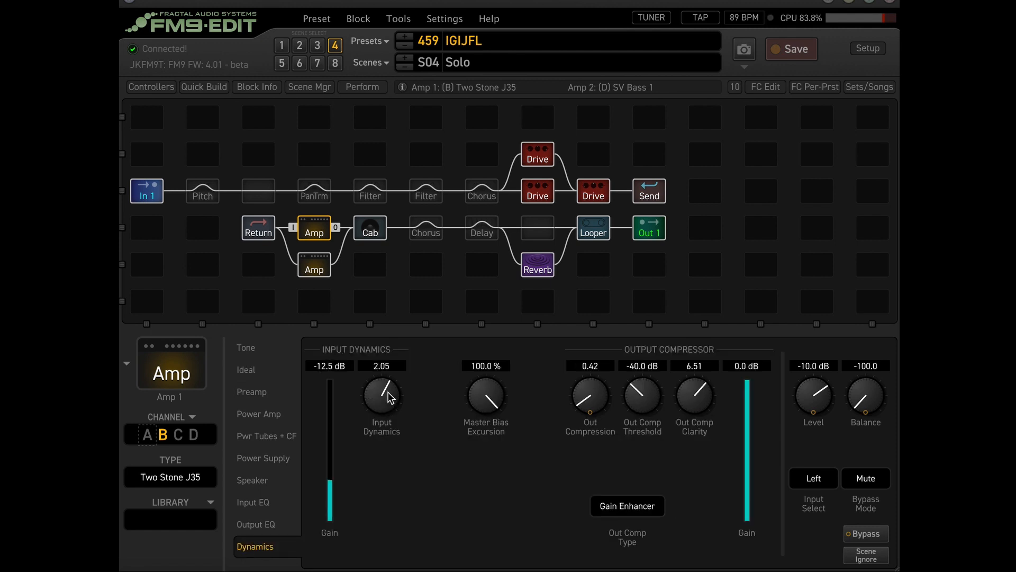
mouse_move(587, 398)
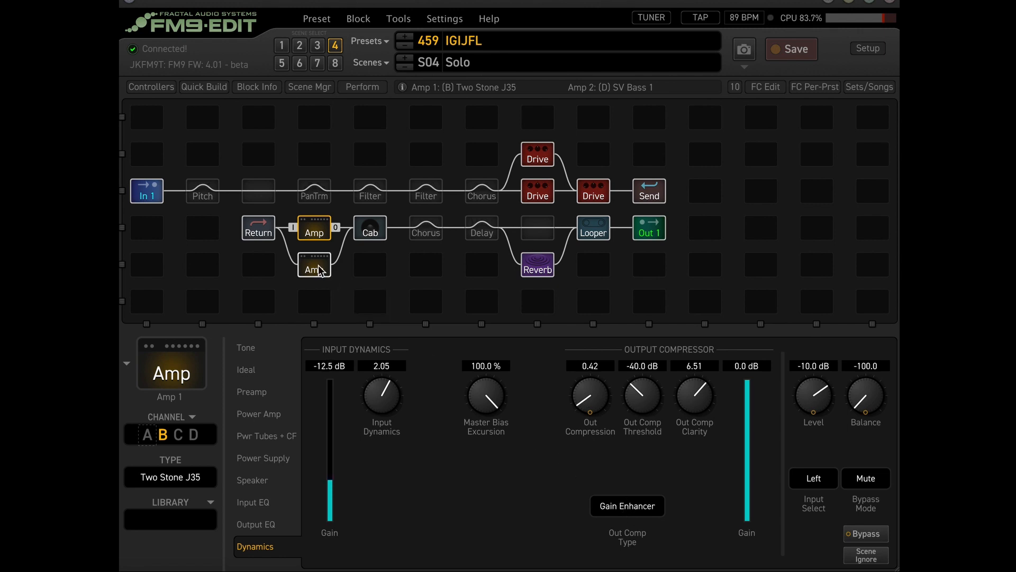
Select the SV Bass 1 amp and step through its Preamp to Power Amp page
left_click(314, 266)
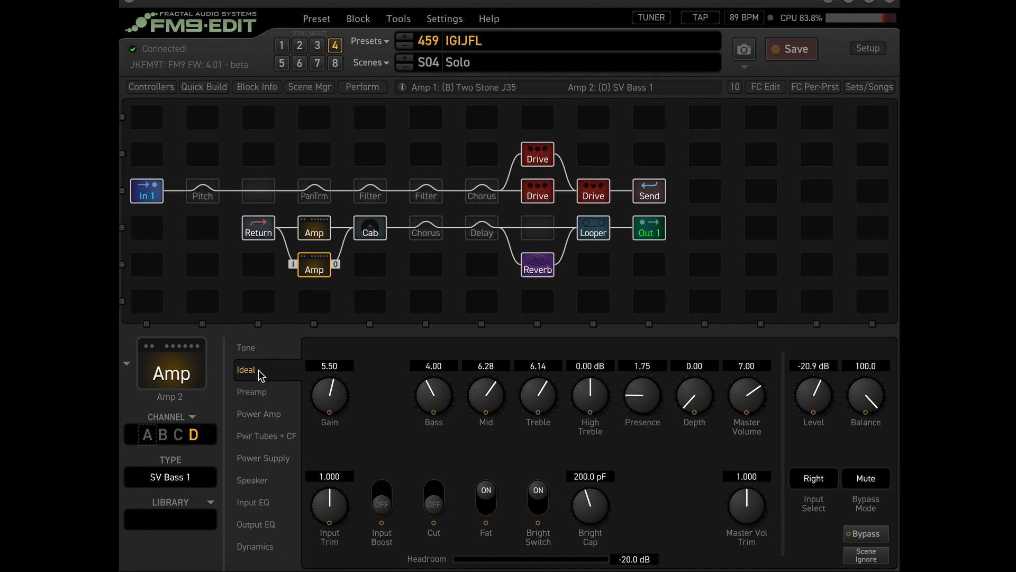
mouse_move(475, 427)
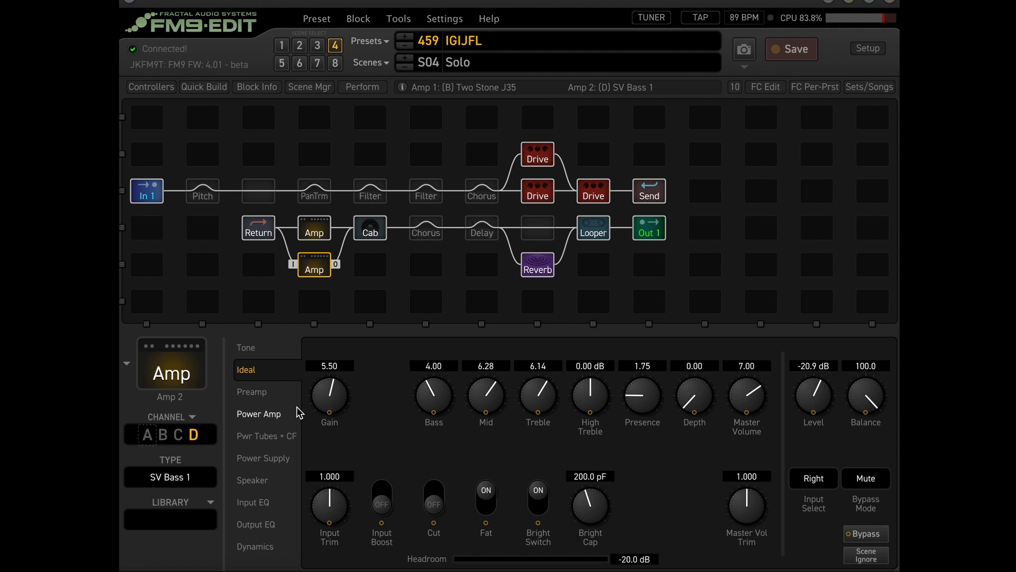
mouse_move(268, 399)
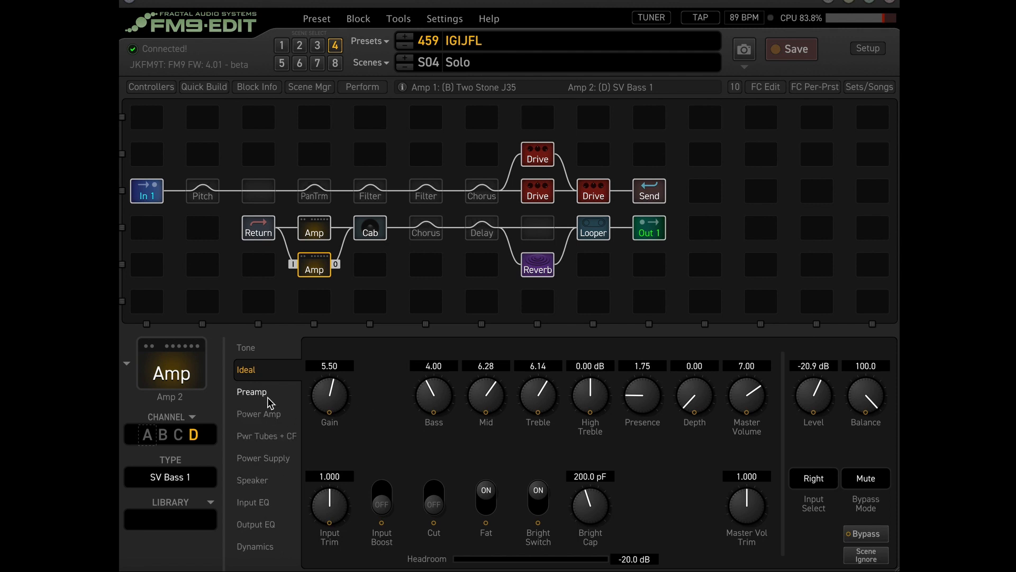
left_click(251, 391)
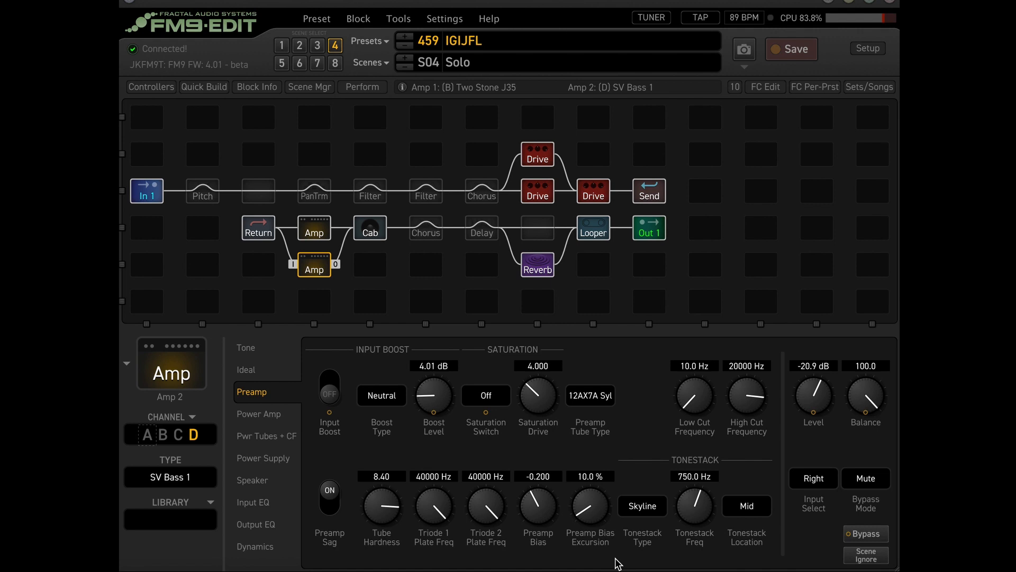
mouse_move(641, 511)
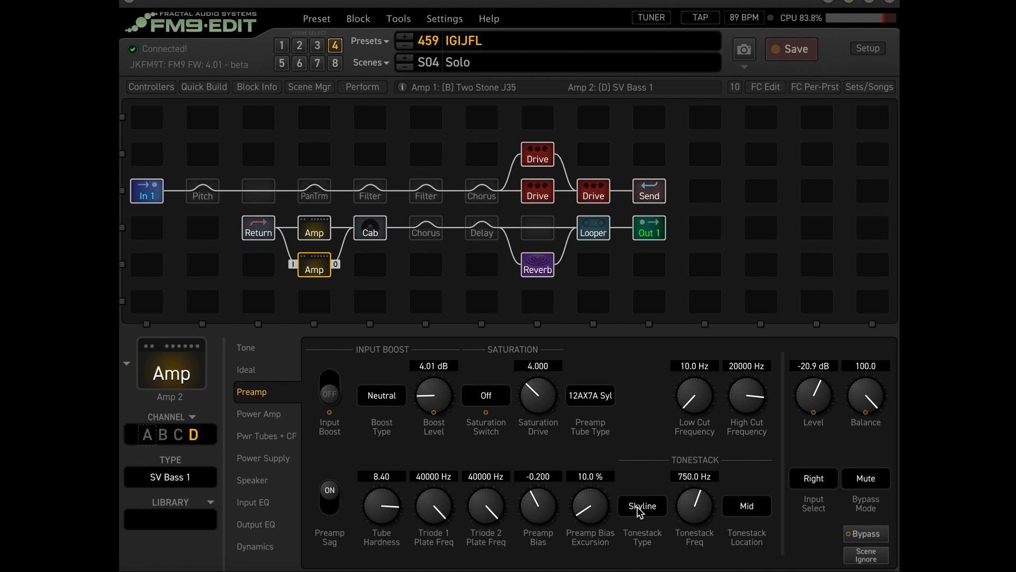
mouse_move(382, 428)
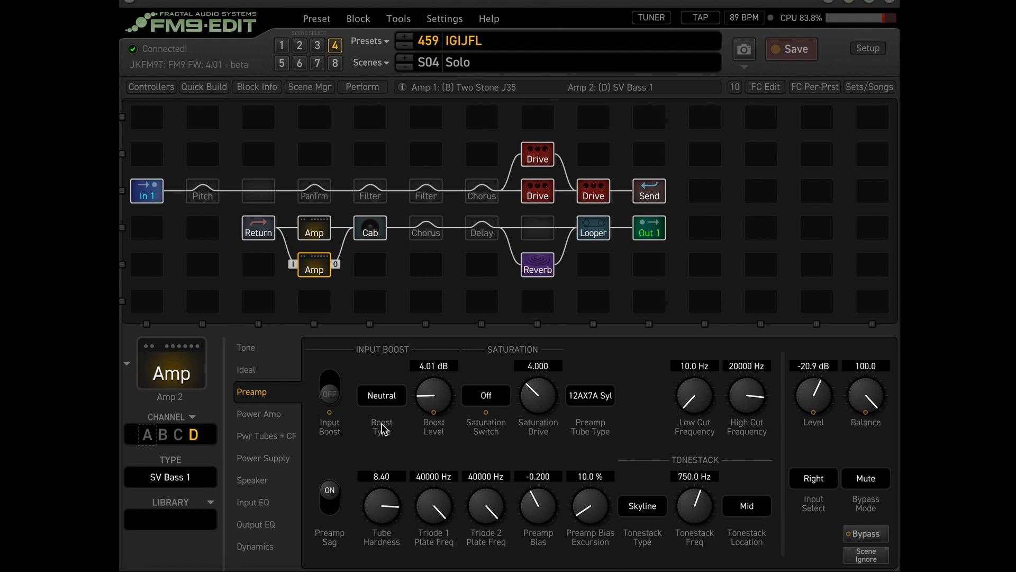
mouse_move(508, 430)
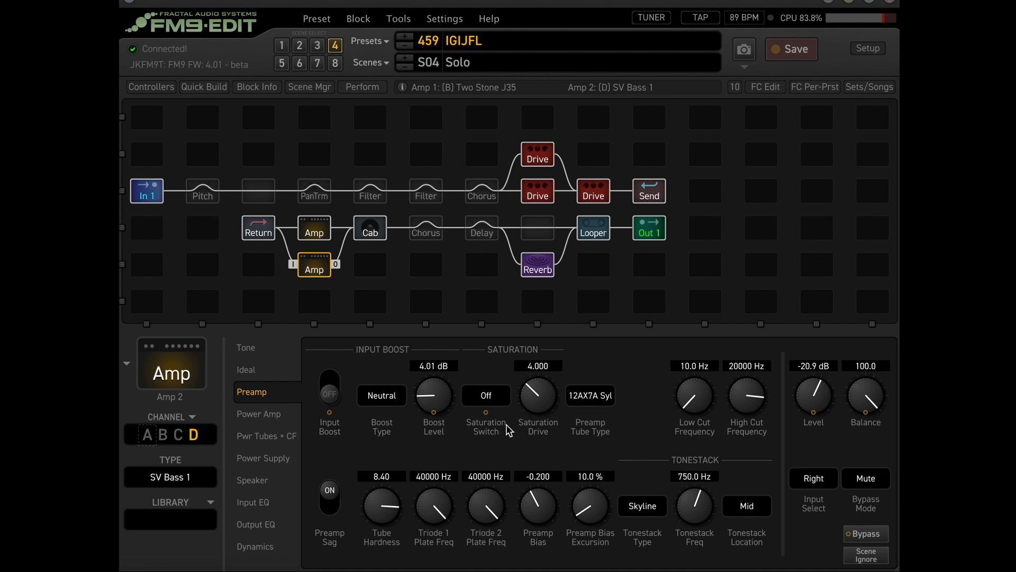
left_click(258, 413)
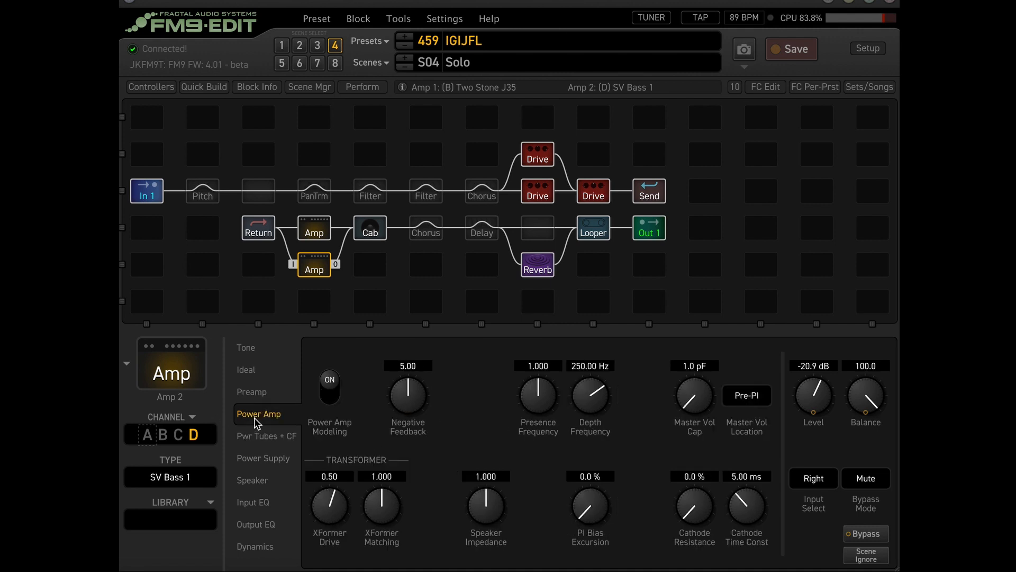
mouse_move(373, 414)
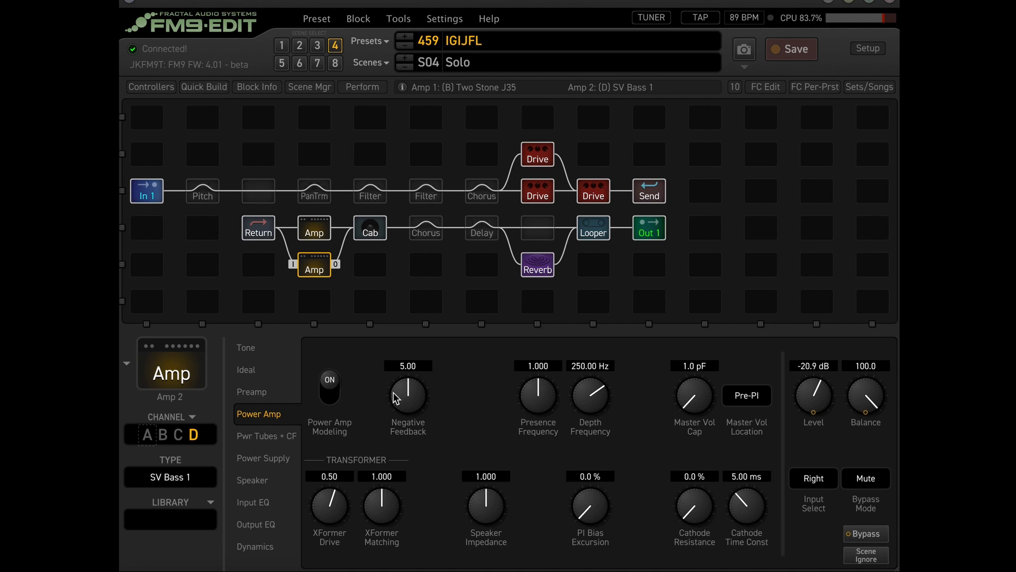
Review SV Bass 1's power tubes page, then its power supply page
left_click(267, 435)
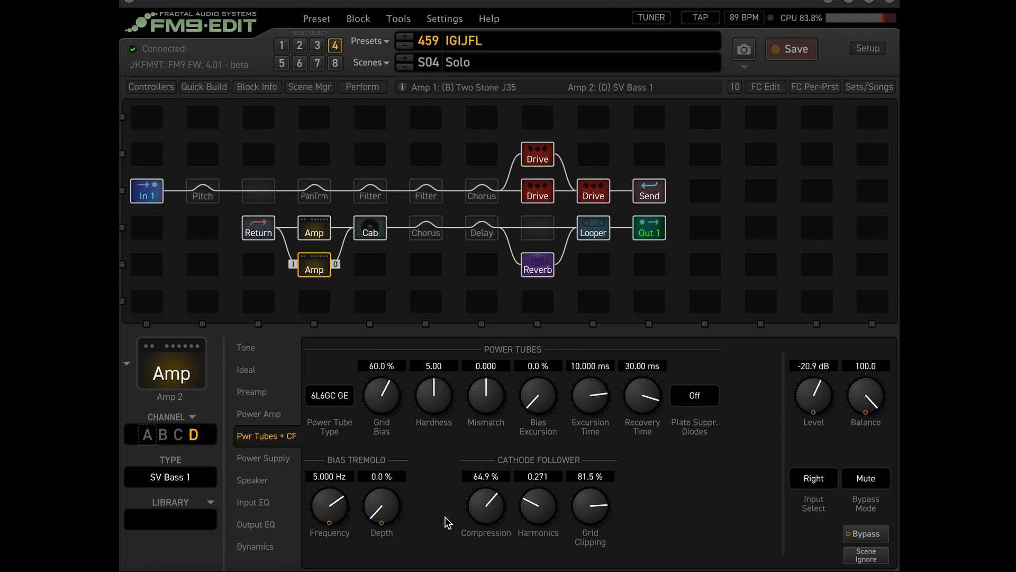
mouse_move(317, 416)
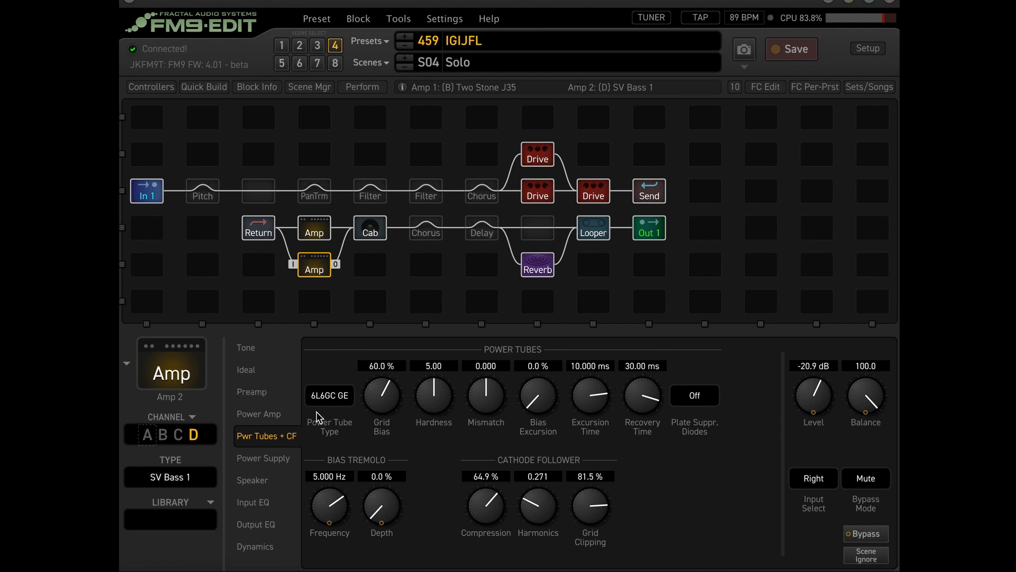
mouse_move(263, 458)
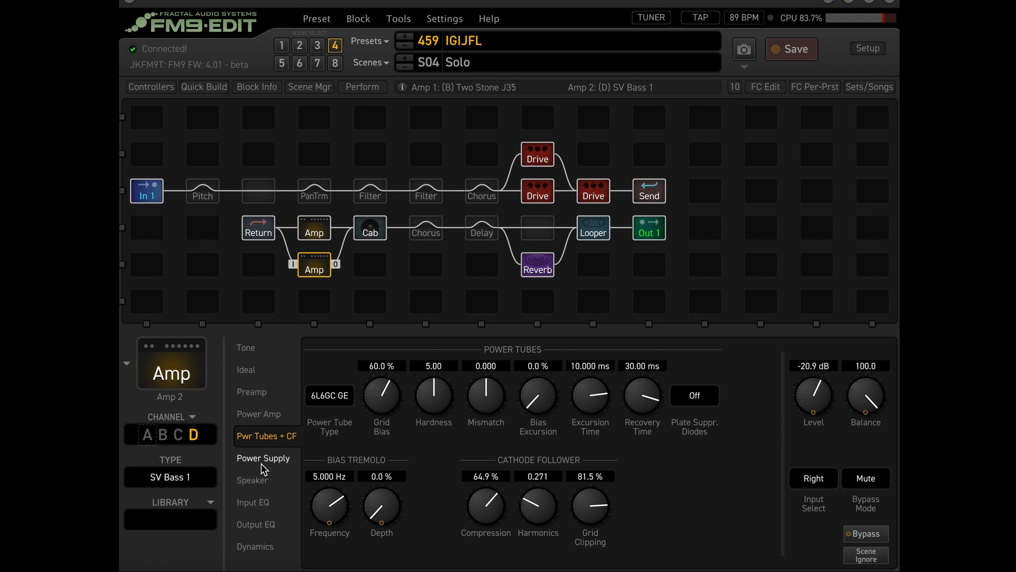
left_click(263, 457)
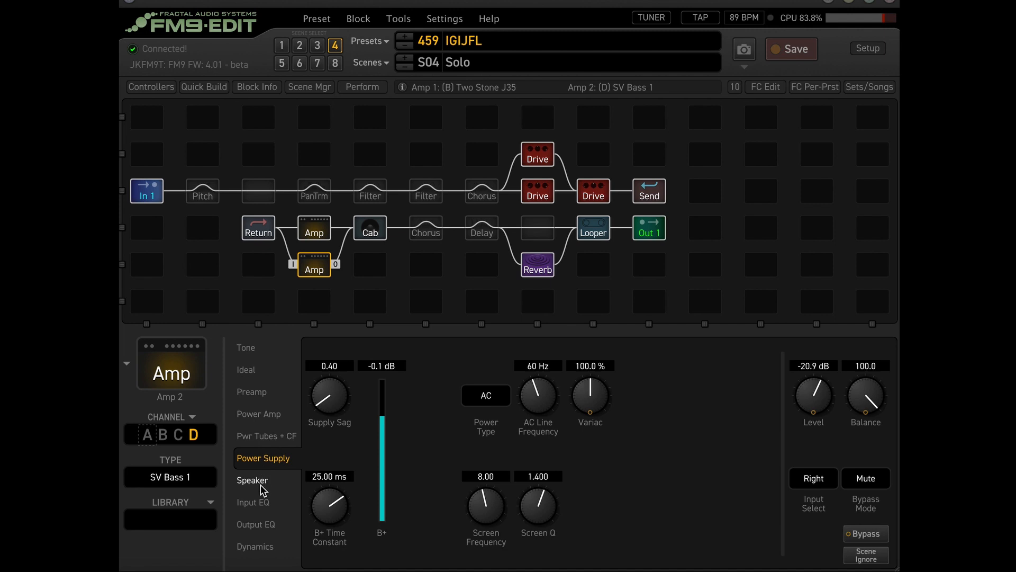
Check SV Bass 1's Speaker settings, then its Input EQ page
left_click(252, 480)
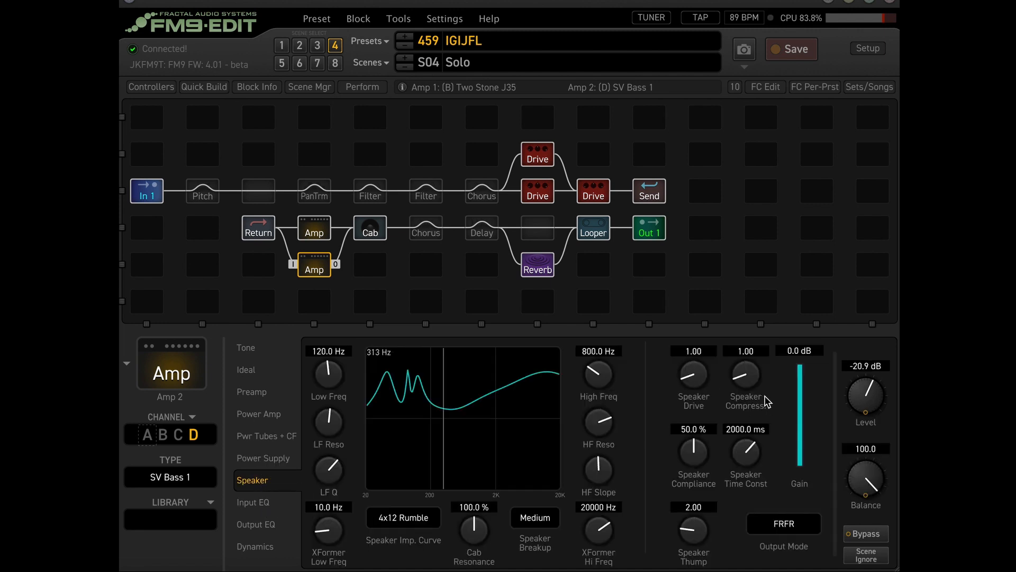
mouse_move(734, 379)
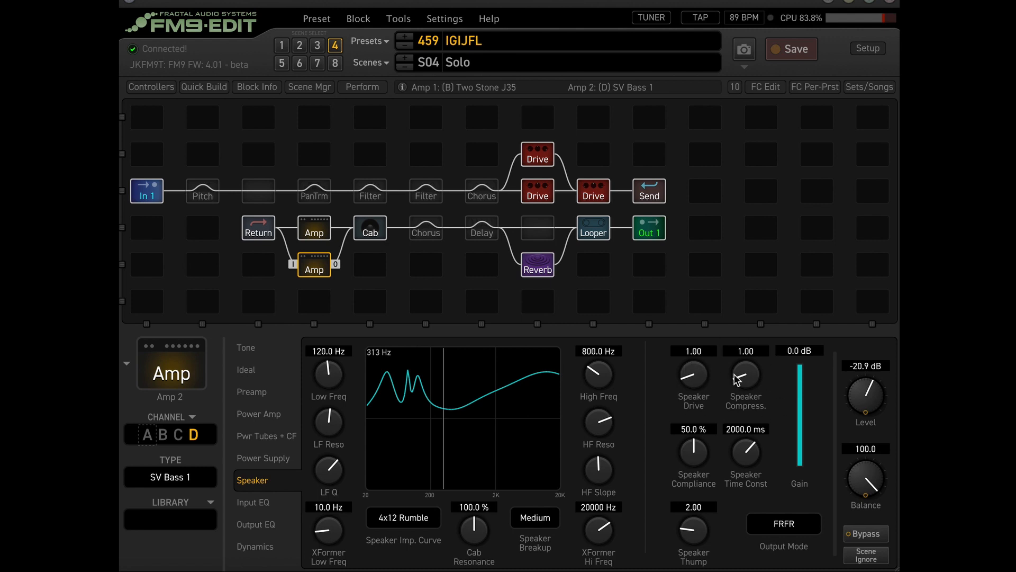
mouse_move(690, 514)
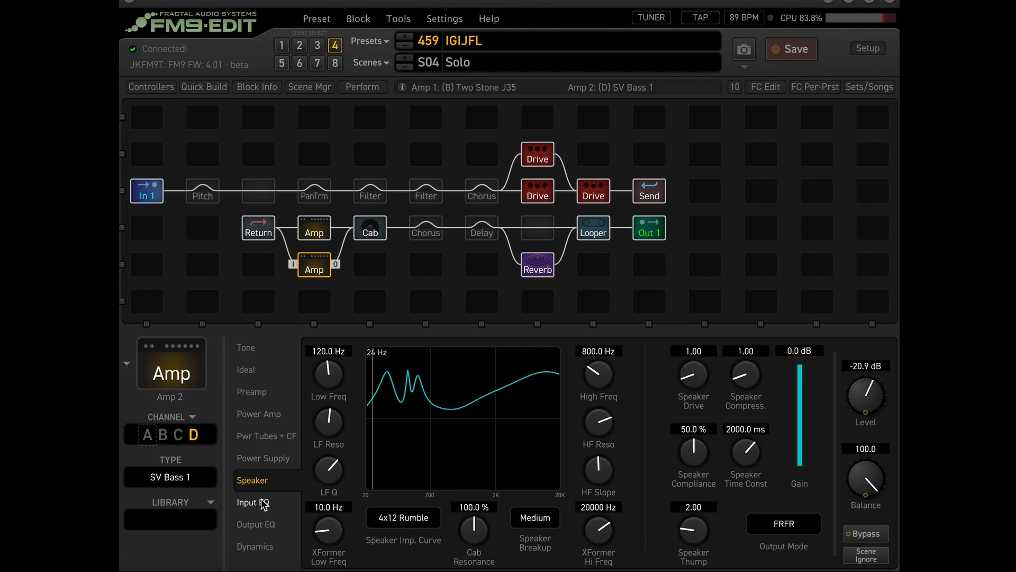
left_click(252, 502)
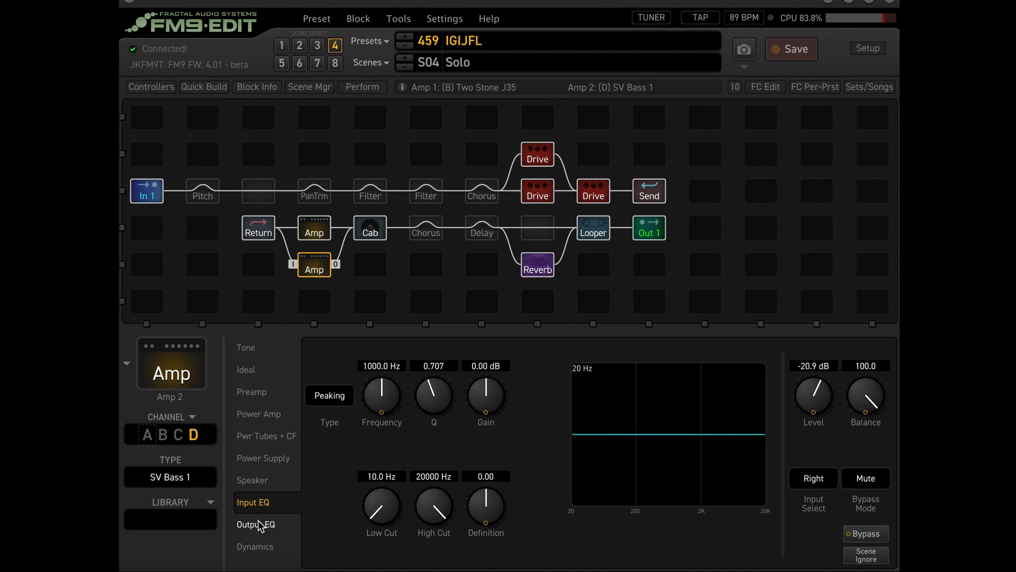
Review Amp 2's Output EQ and Dynamics, then show the Cab block's Preamp page
left_click(255, 524)
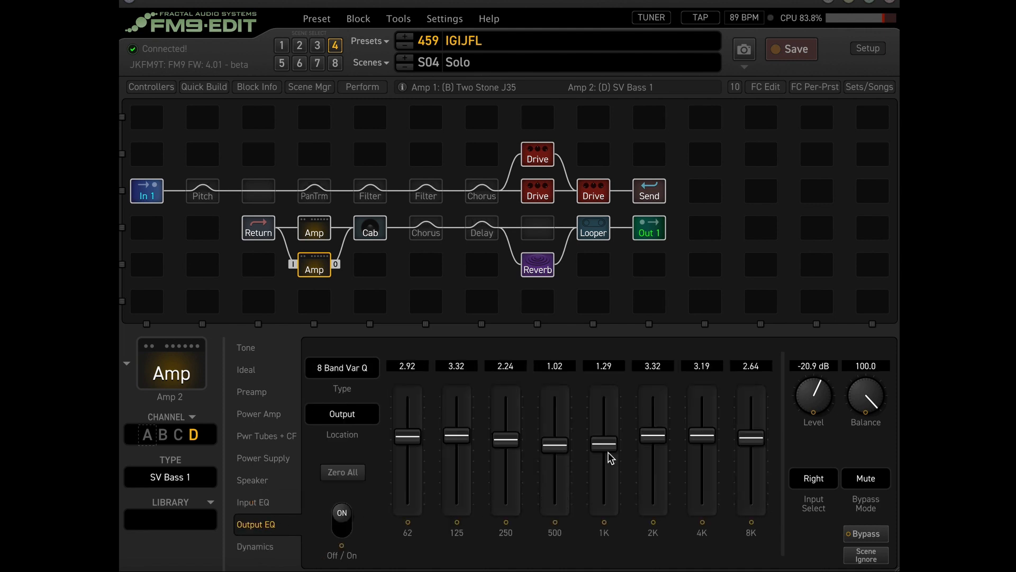
mouse_move(390, 382)
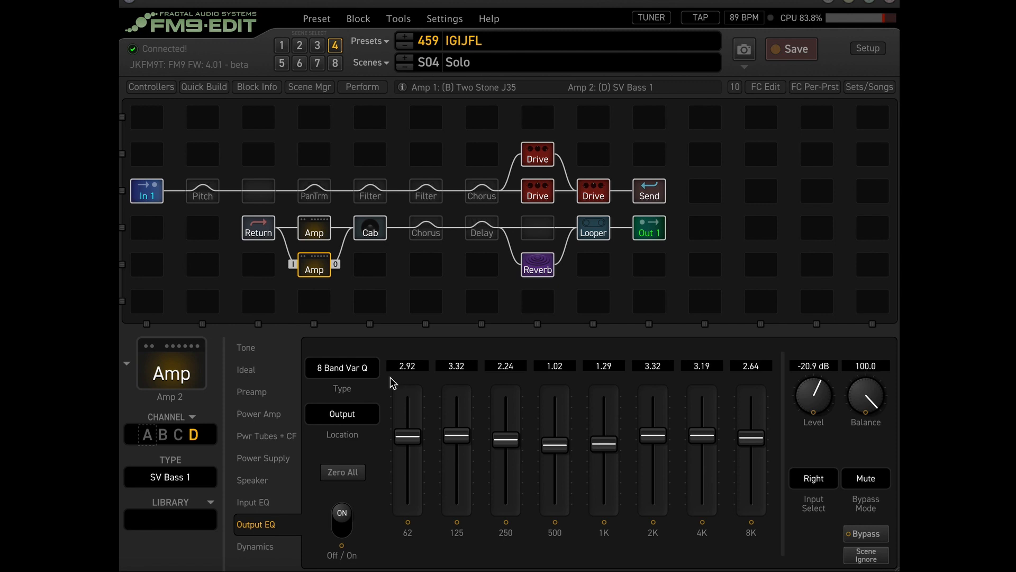
mouse_move(254, 546)
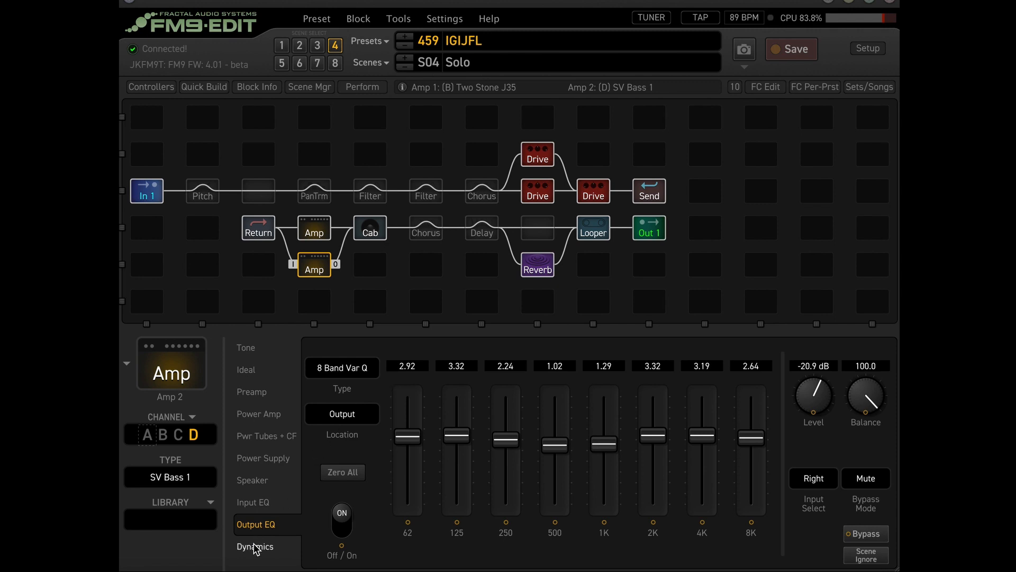
left_click(254, 546)
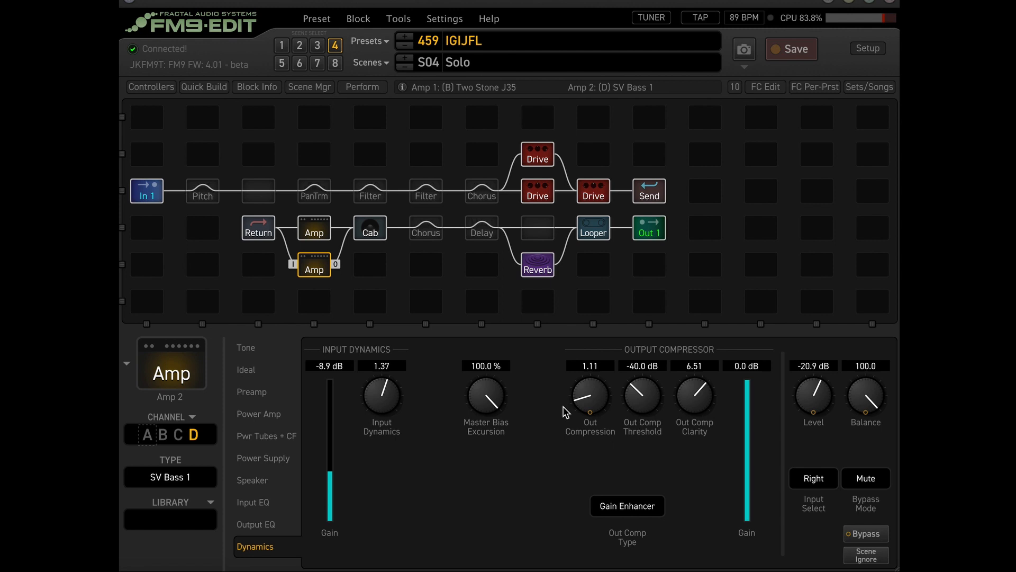
left_click(370, 228)
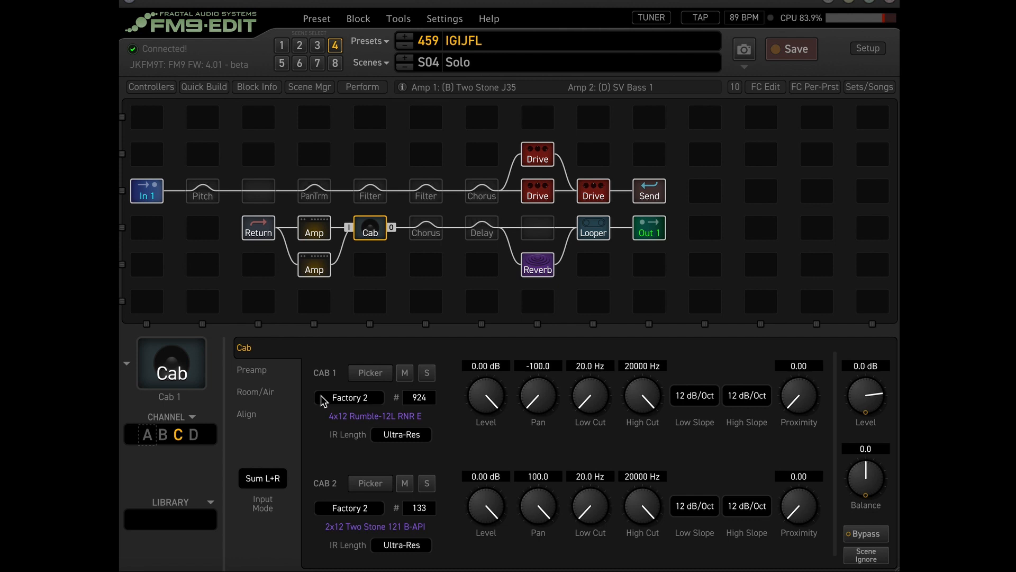
mouse_move(255, 391)
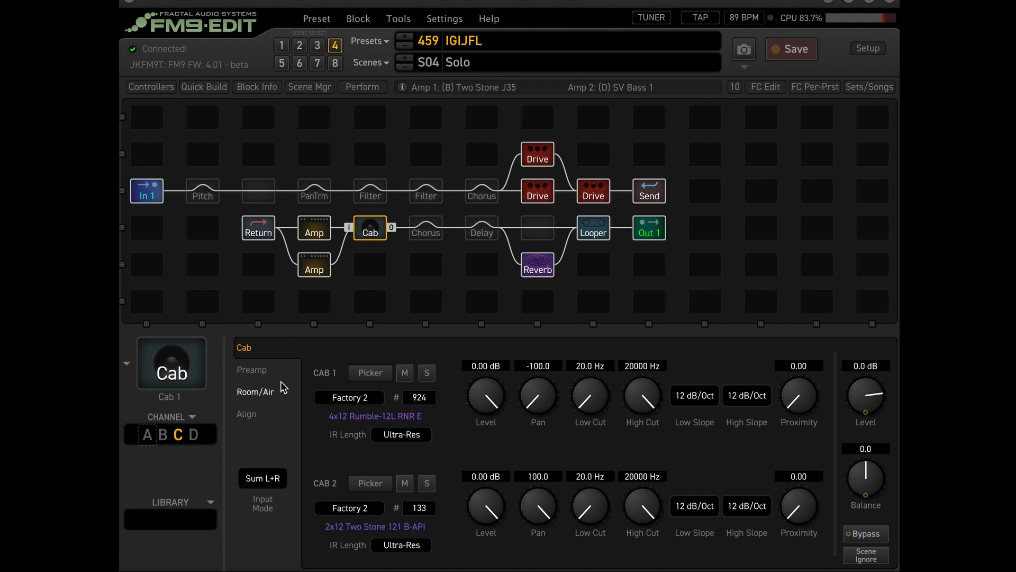
left_click(252, 370)
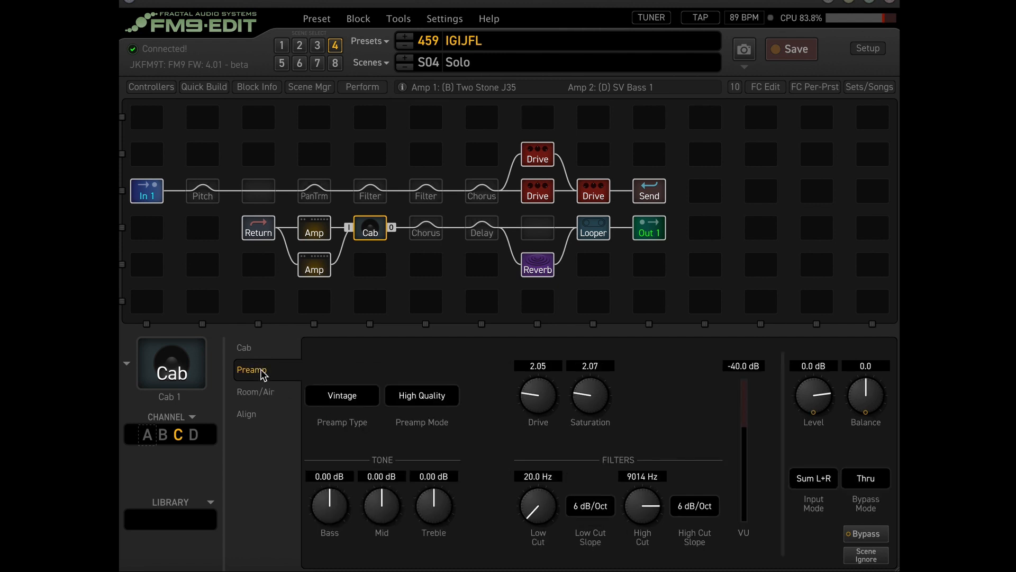
mouse_move(416, 375)
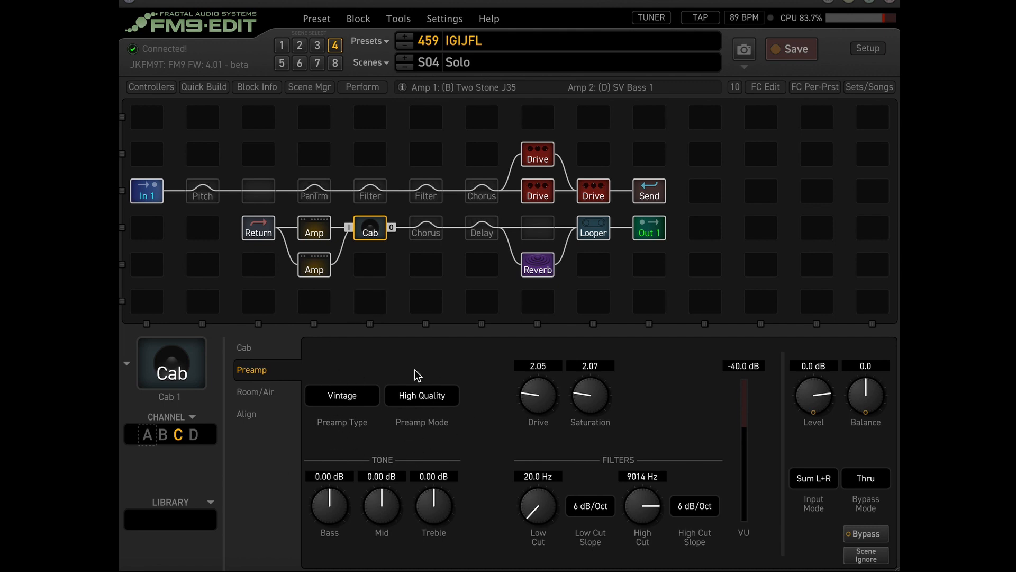
mouse_move(415, 402)
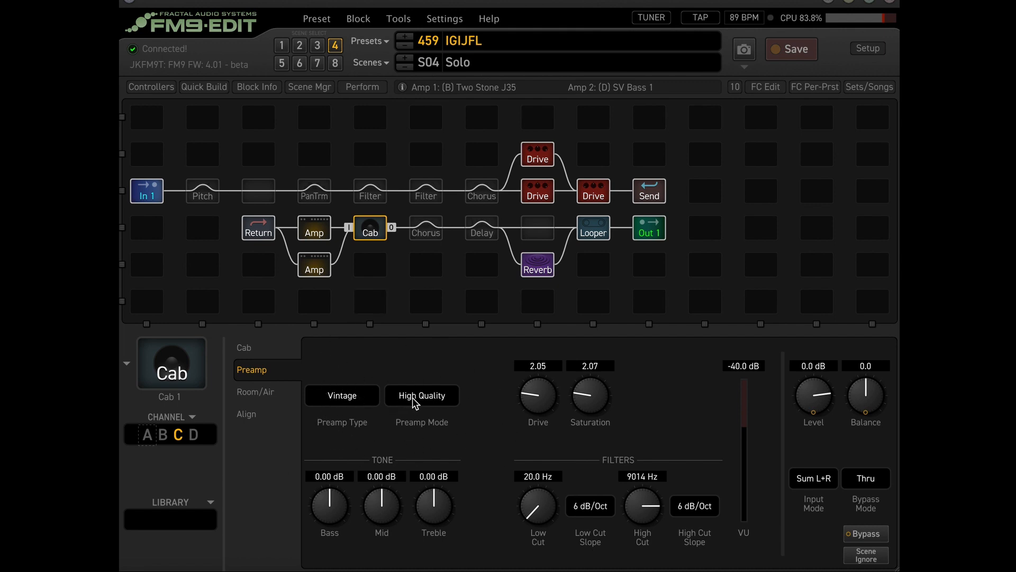
mouse_move(552, 419)
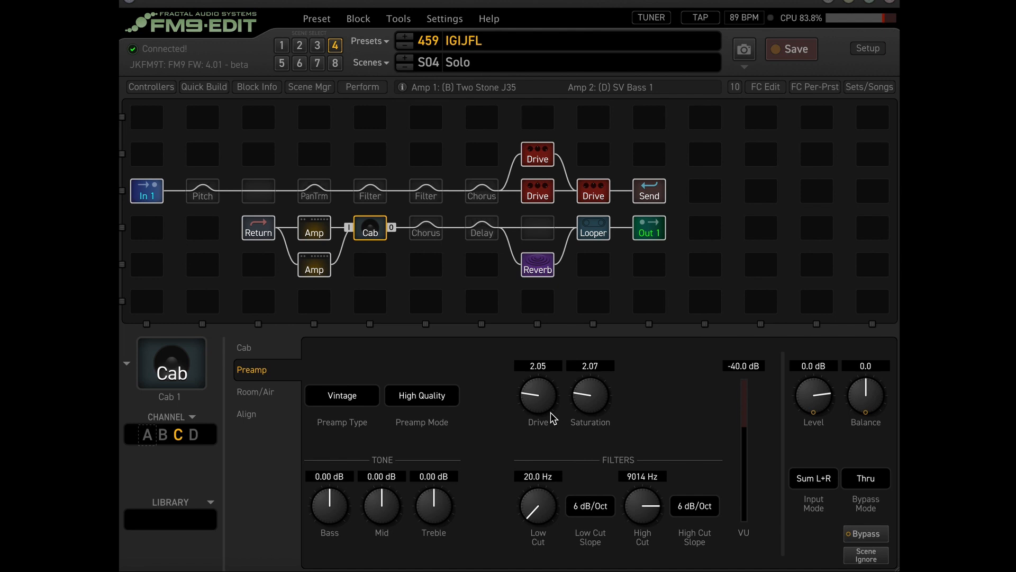
mouse_move(644, 513)
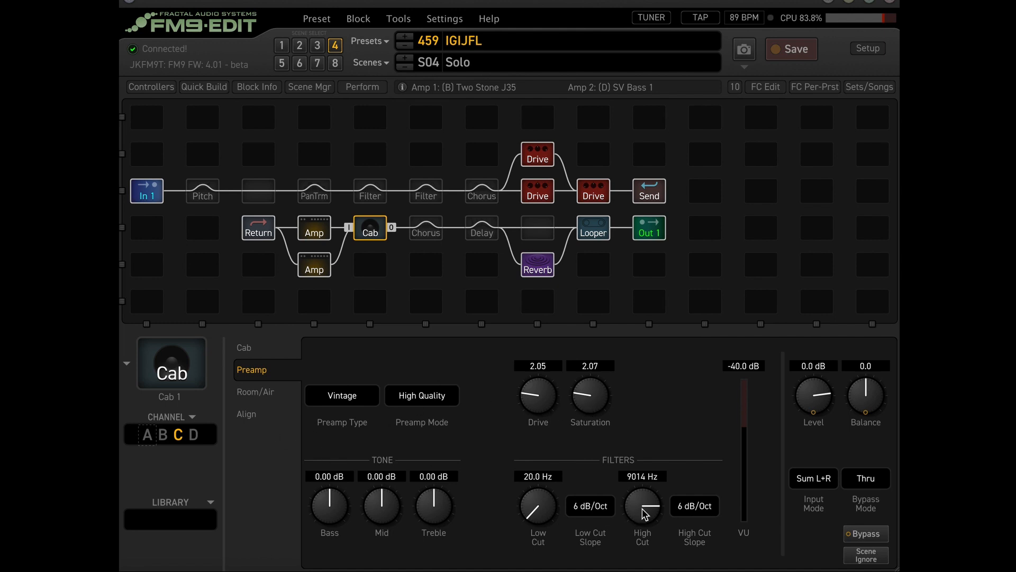
mouse_move(574, 537)
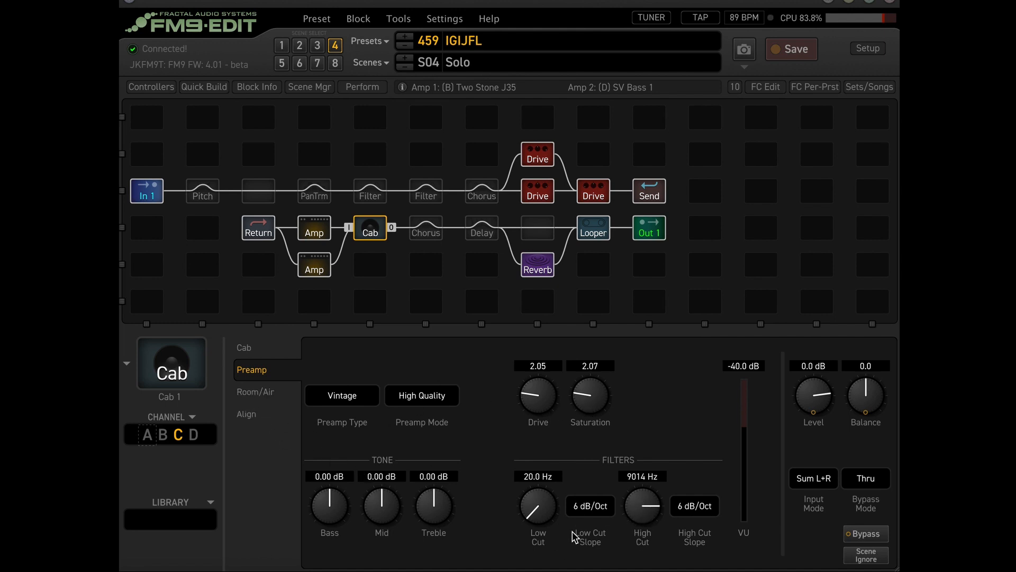
Check the cab's Room/Air page, then show the South Church reverb's Basic page
left_click(256, 391)
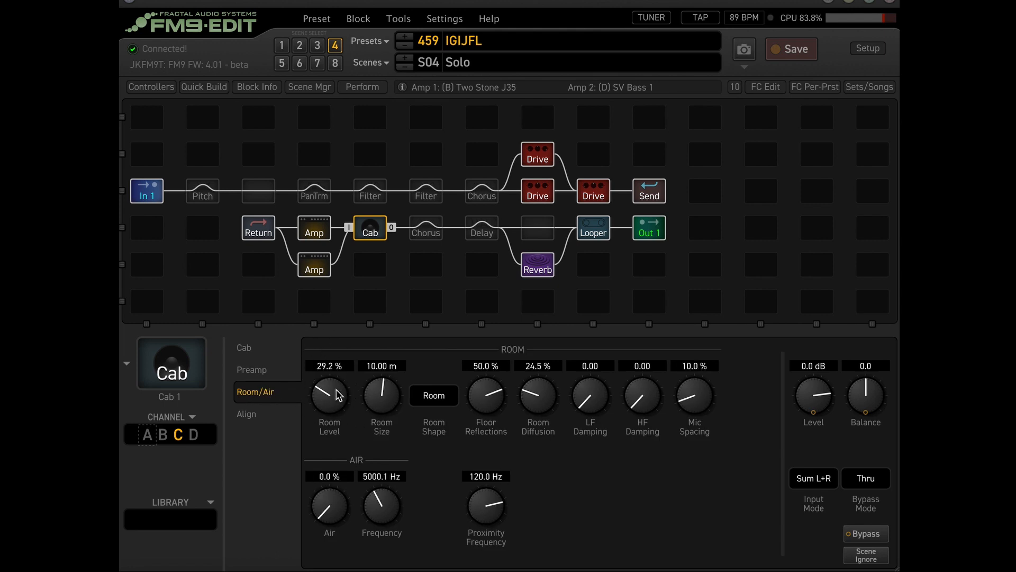
mouse_move(538, 392)
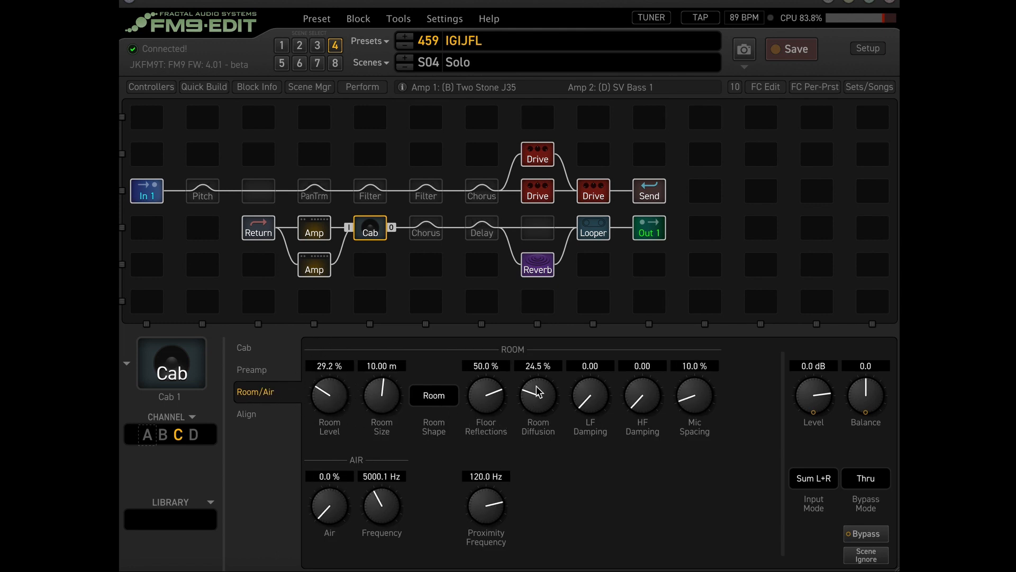
mouse_move(286, 408)
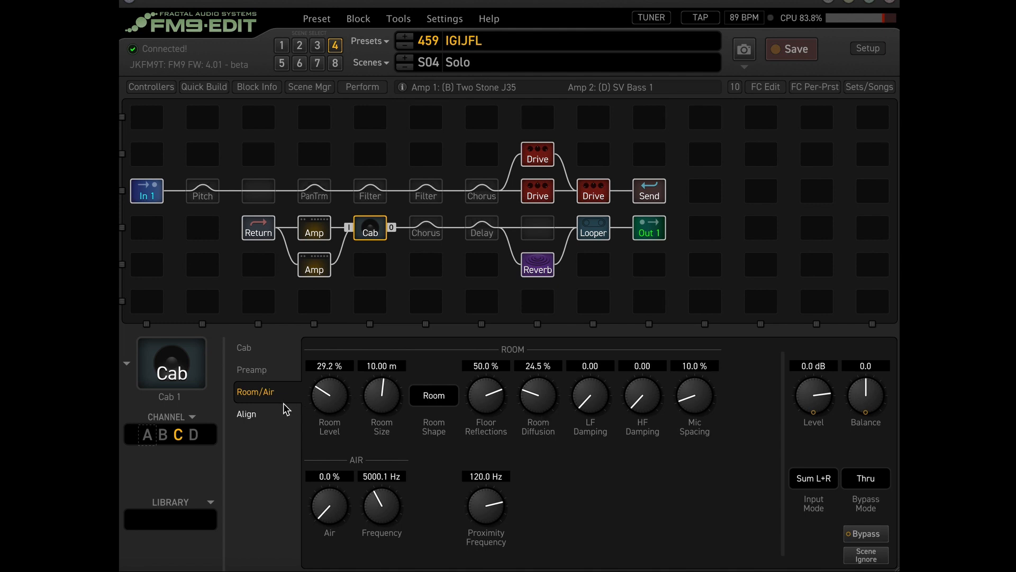
mouse_move(537, 157)
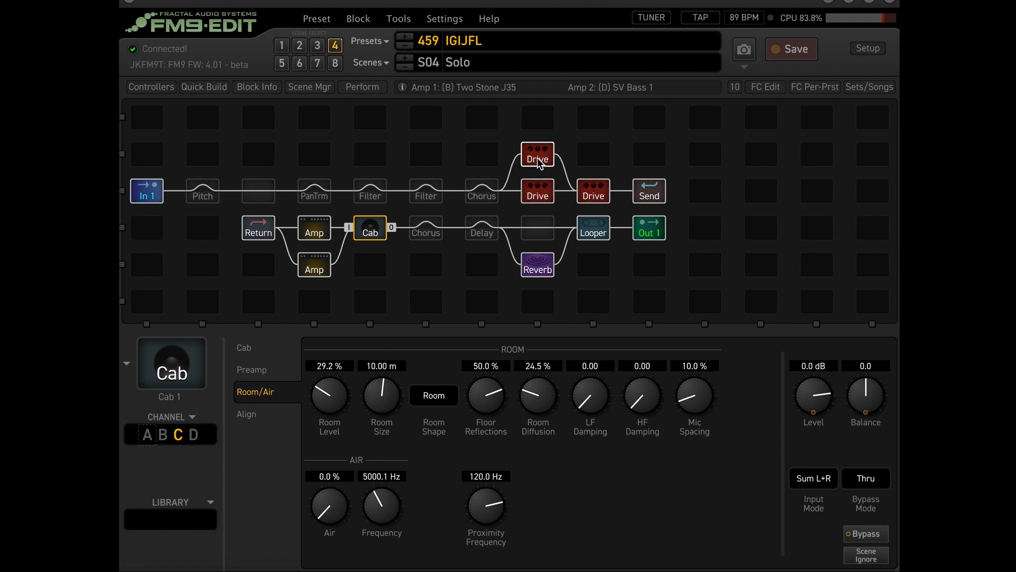
left_click(536, 268)
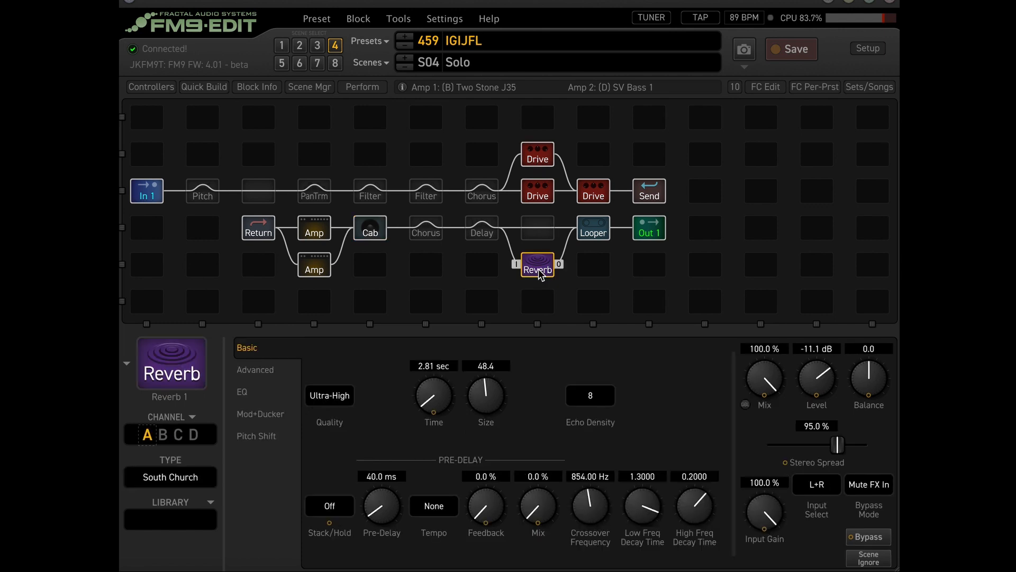
mouse_move(254, 552)
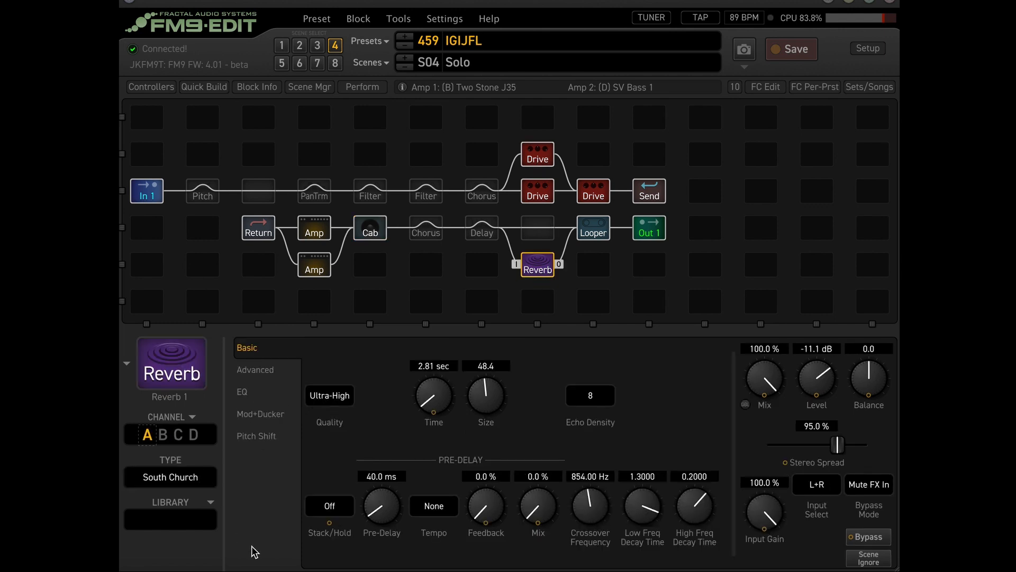
mouse_move(332, 451)
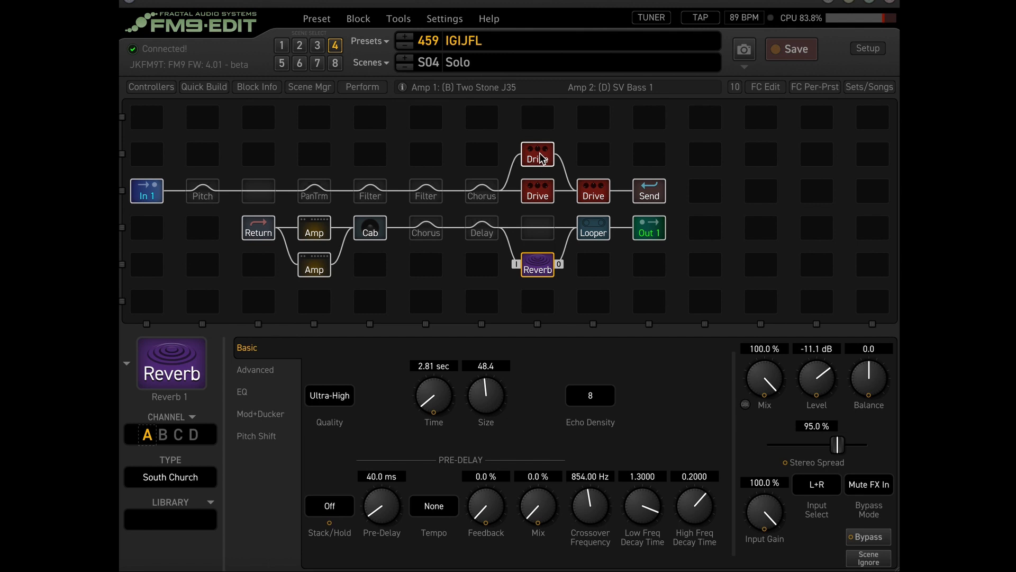
left_click(537, 154)
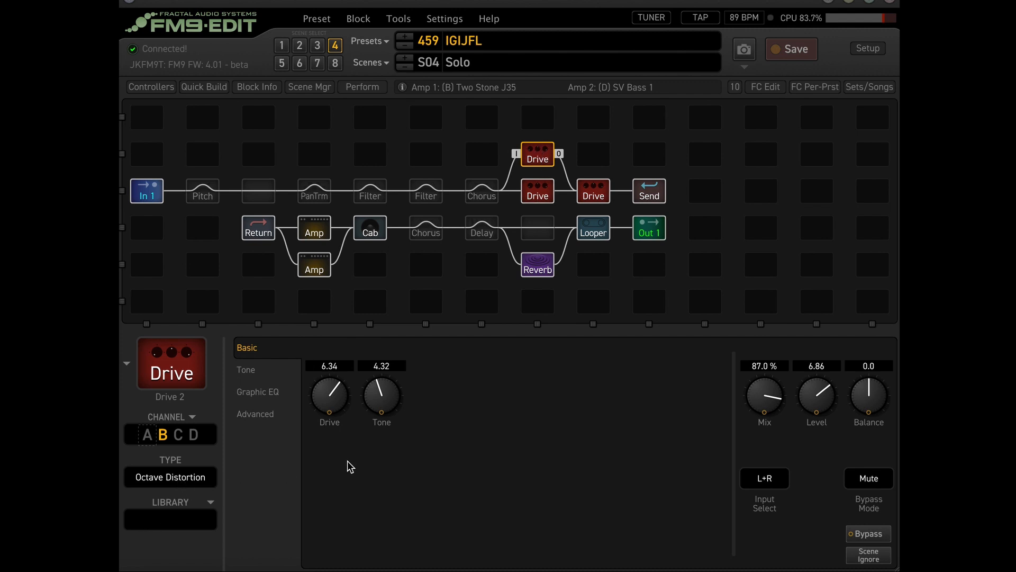
mouse_move(255, 413)
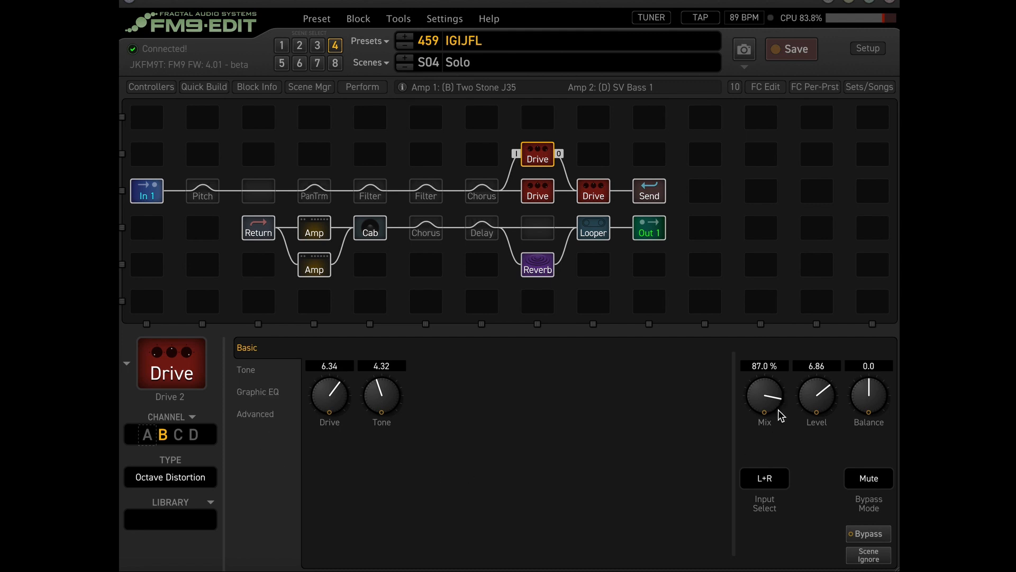
mouse_move(692, 332)
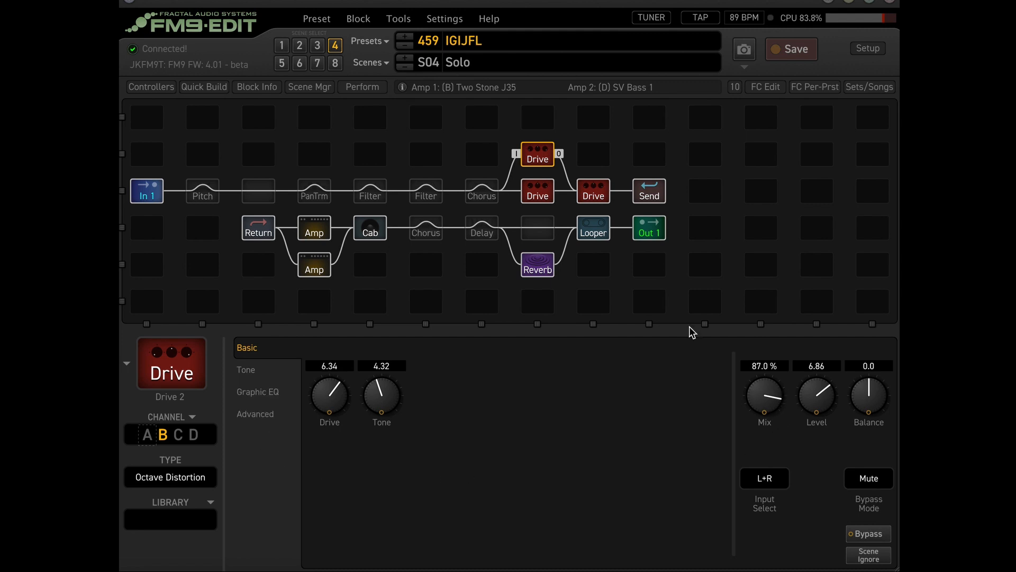
View the Bender Fuzz drive, then the T808 OD drive's Basic page
left_click(537, 191)
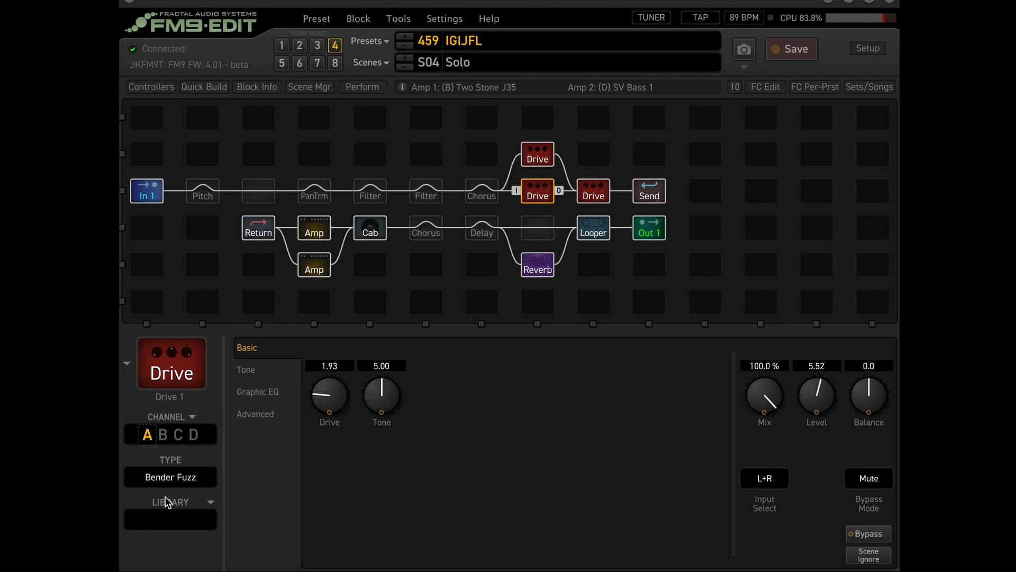
mouse_move(429, 360)
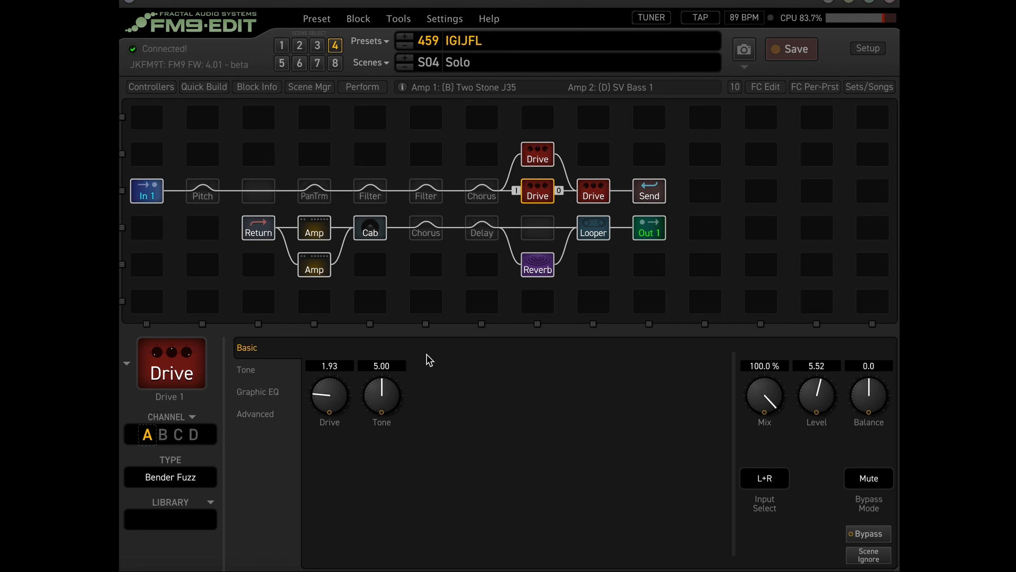
left_click(592, 191)
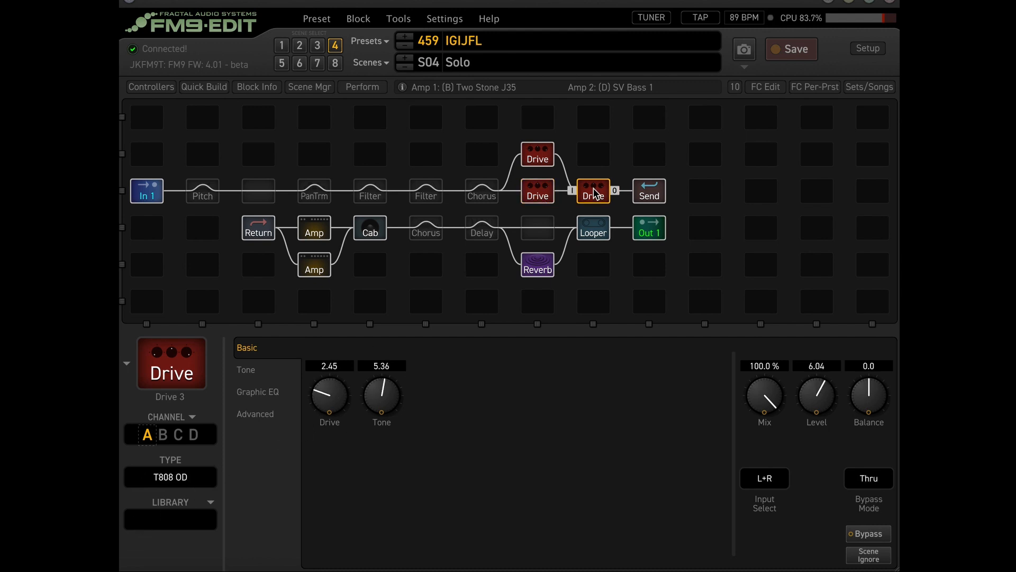
Bypass the T808 OD drive block to compare its sound
left_click(867, 534)
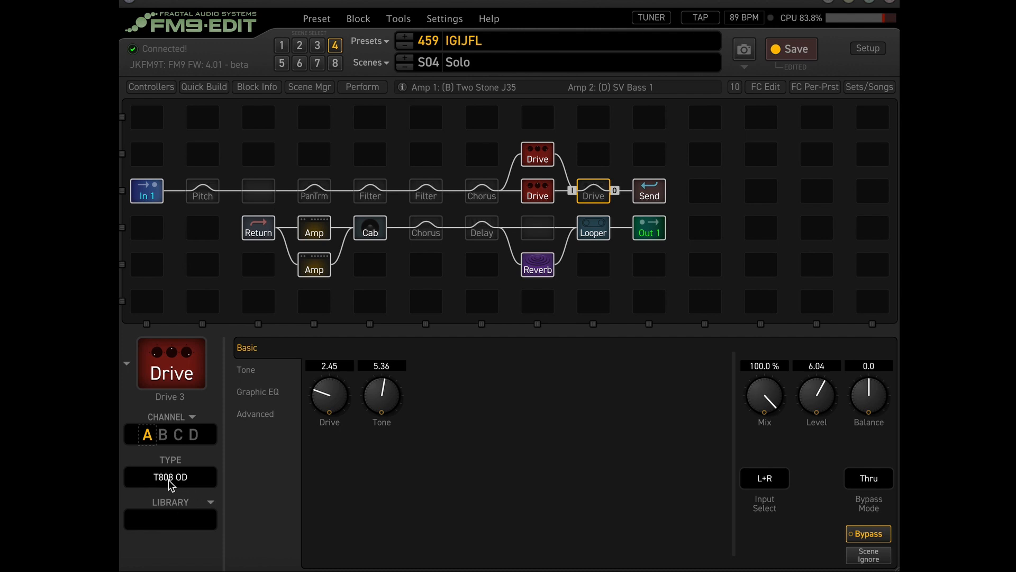
mouse_move(591, 193)
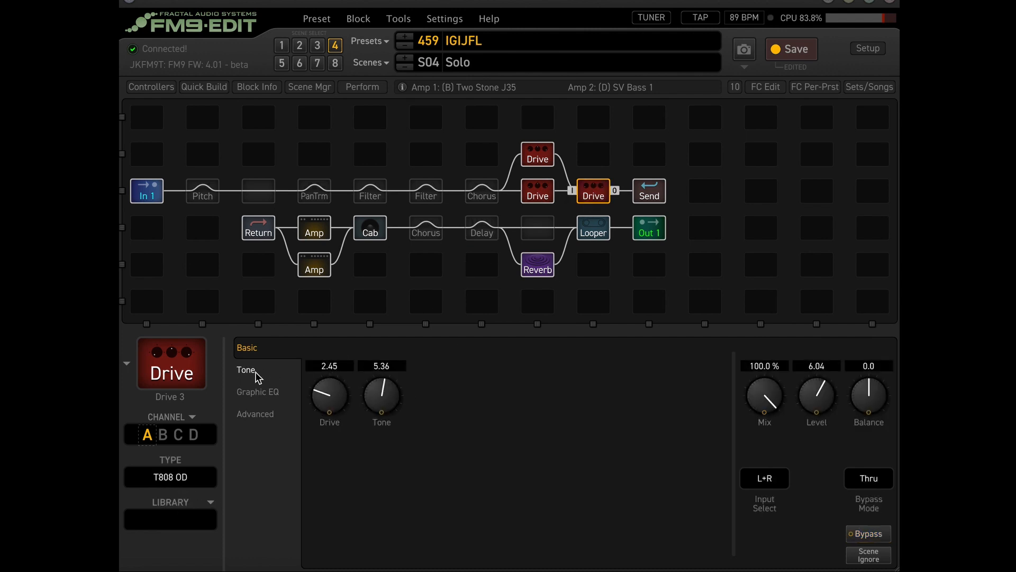
Review the T808 OD's Tone page, then its Advanced diode and bias parameters
left_click(245, 369)
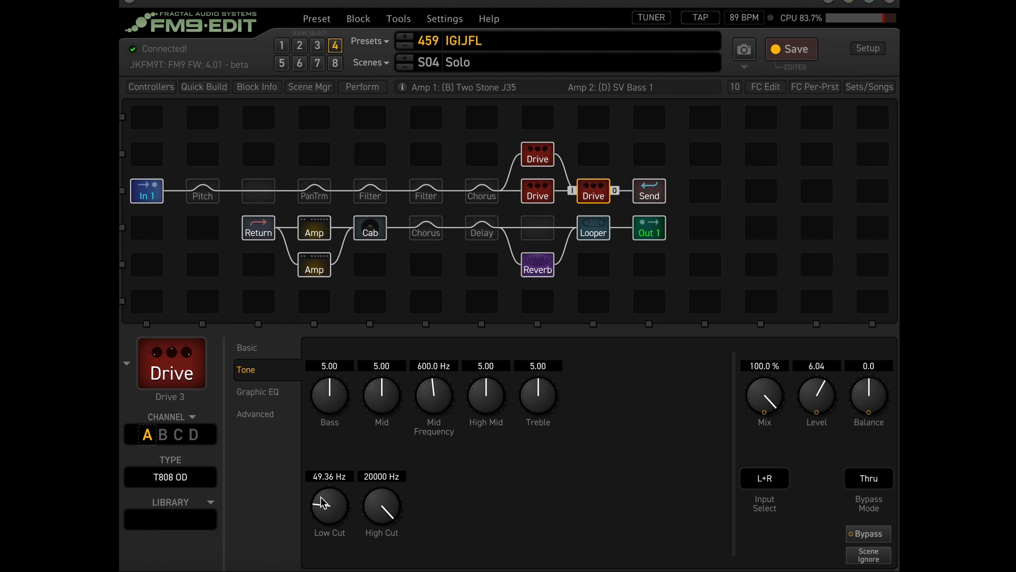
left_click(254, 414)
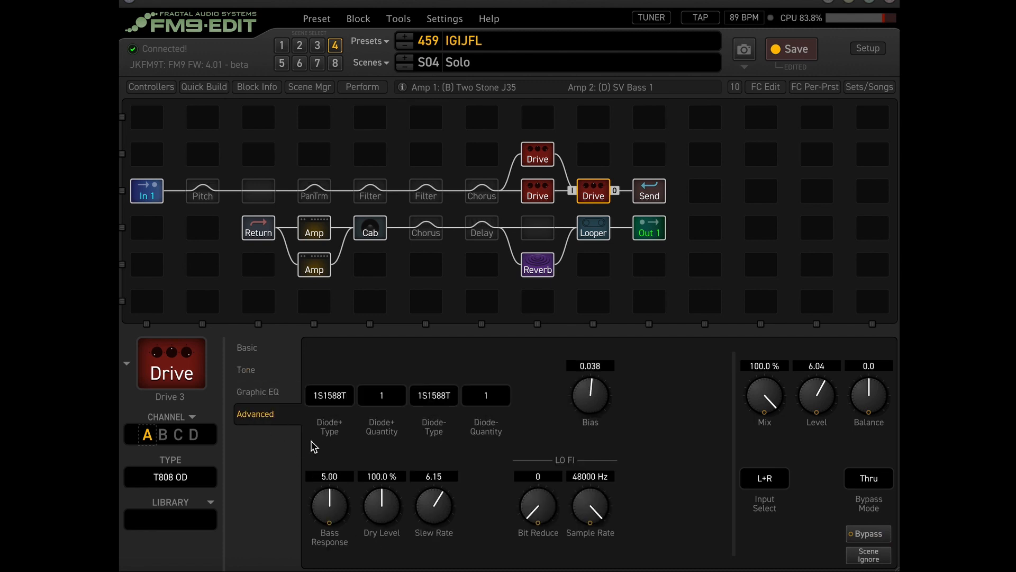
mouse_move(590, 393)
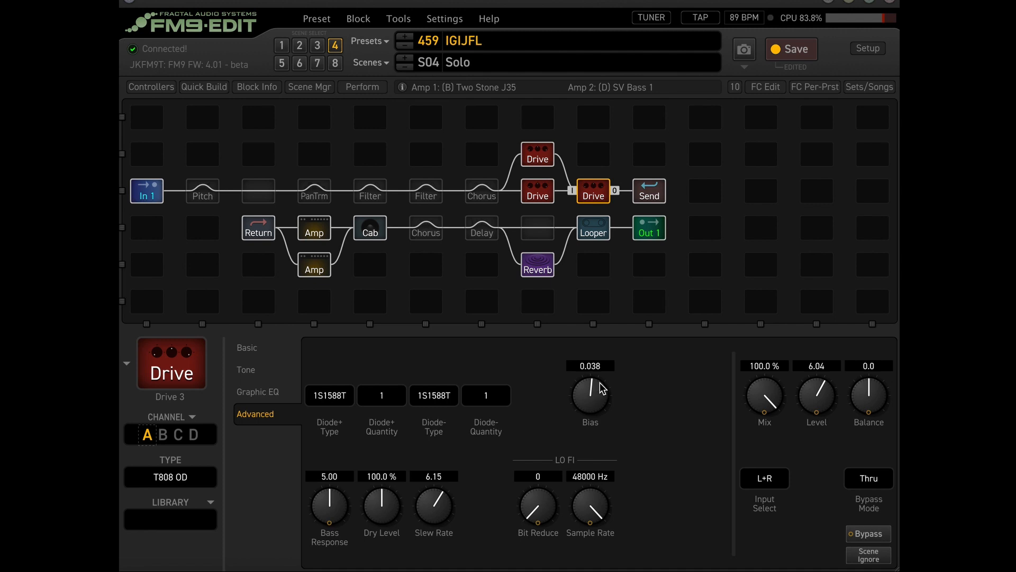
Show the Advanced clipping settings of the top Octave Distortion drive on channel B
left_click(537, 154)
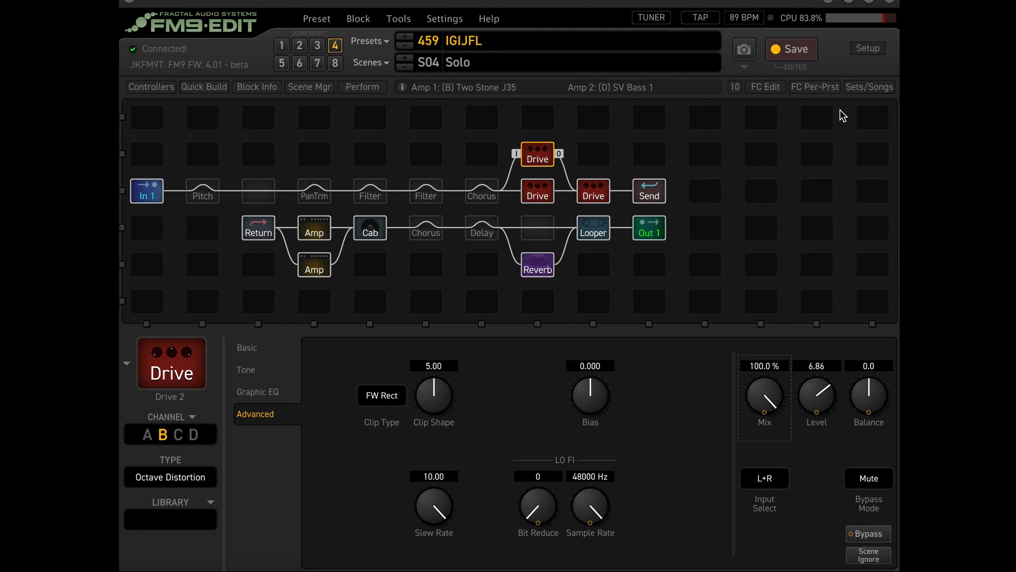
mouse_move(783, 404)
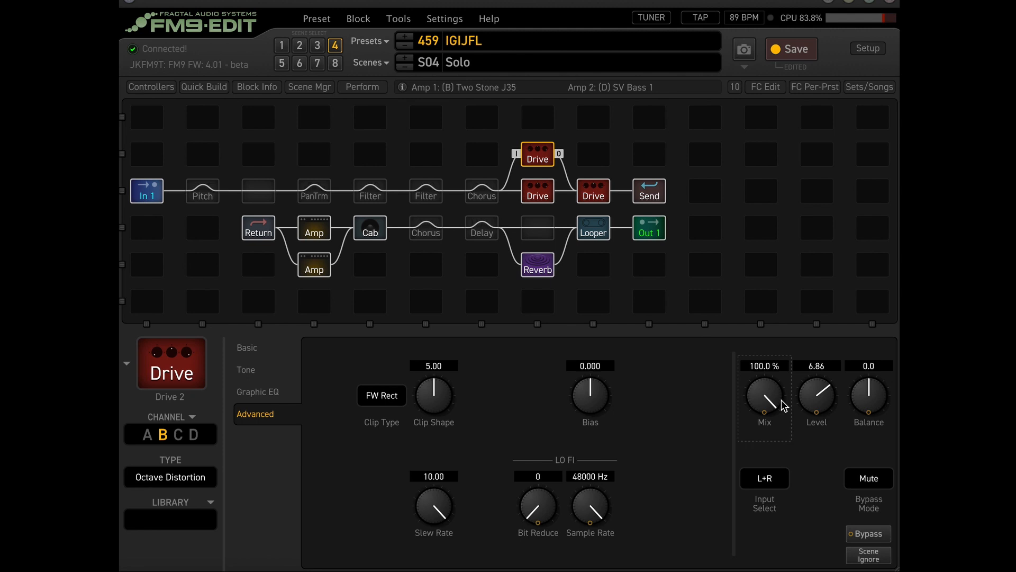
mouse_move(790, 267)
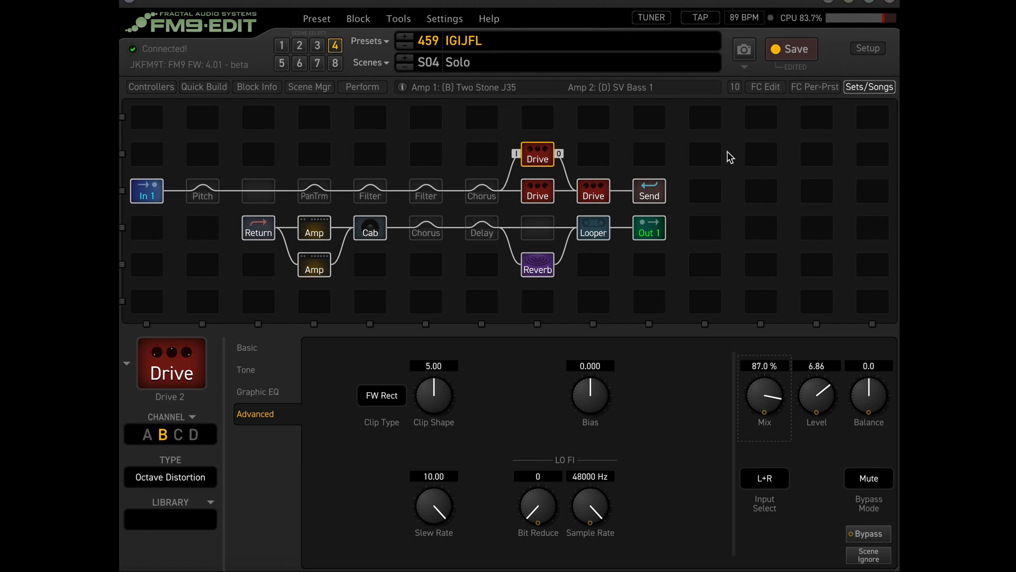
mouse_move(537, 228)
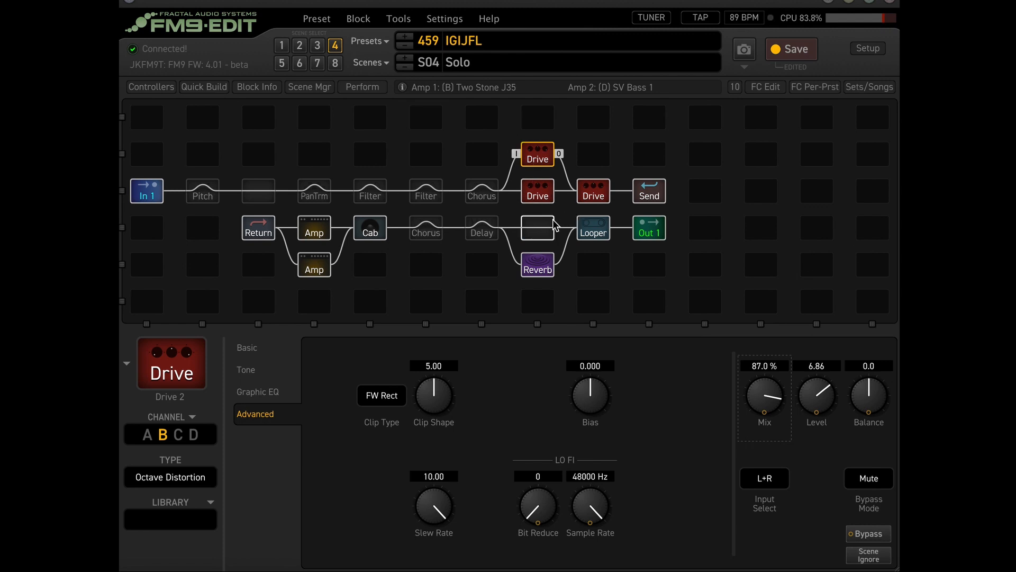